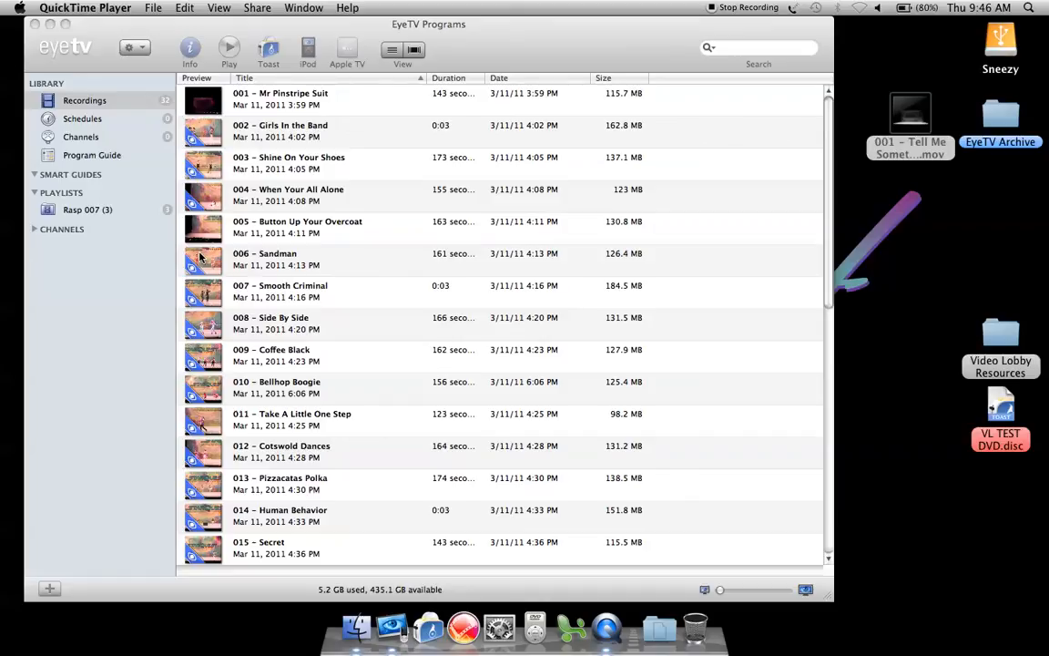
pyautogui.moveTo(364, 305)
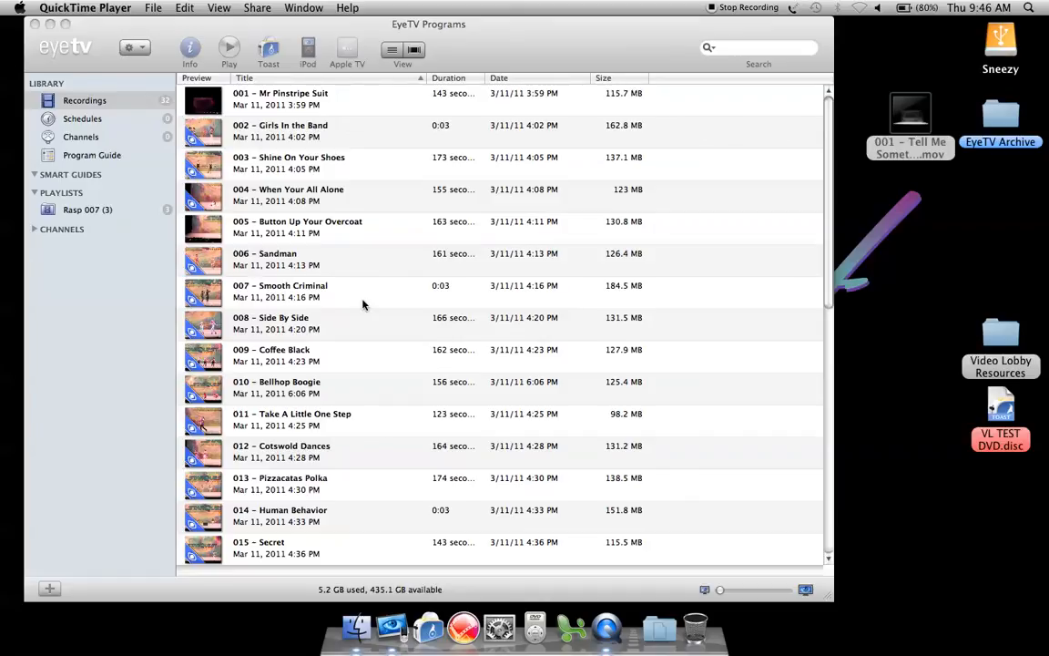
pyautogui.moveTo(439, 332)
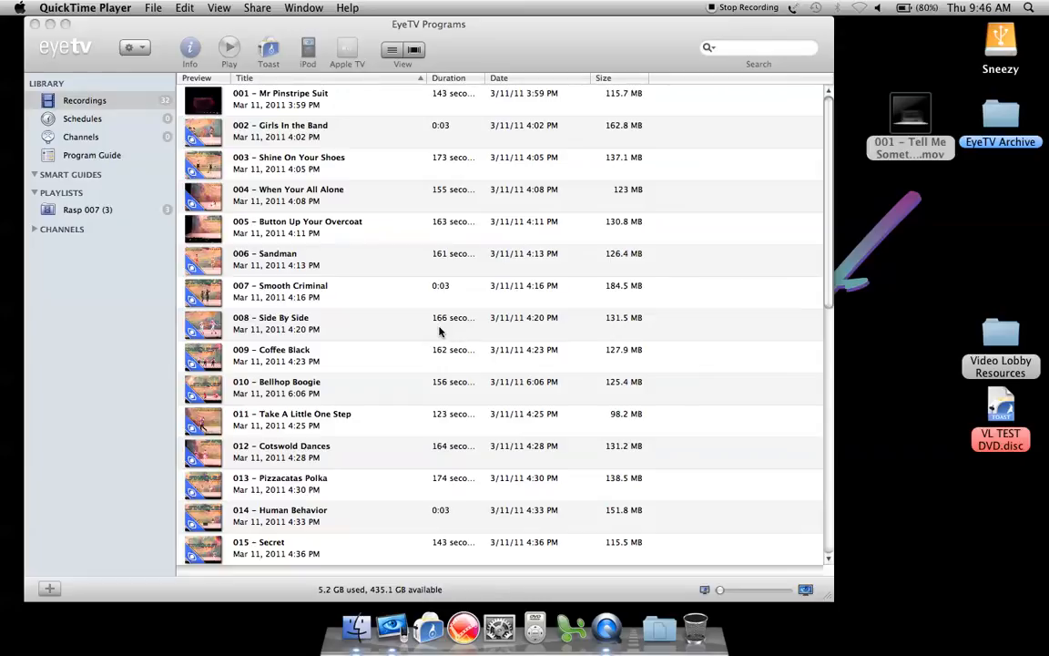
pyautogui.moveTo(517, 448)
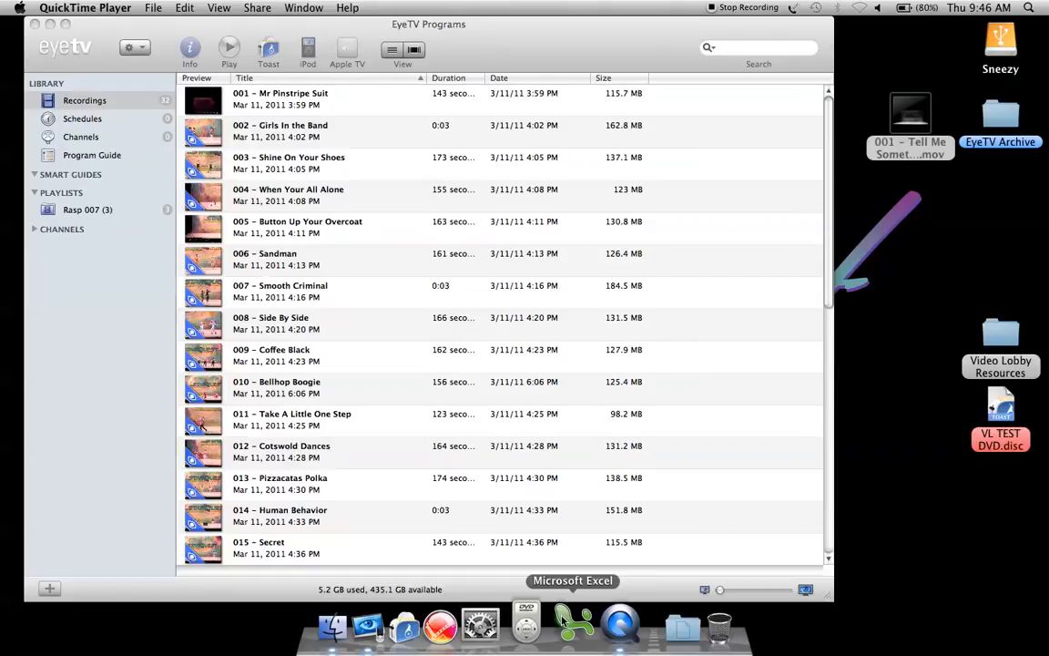
pyautogui.moveTo(664, 397)
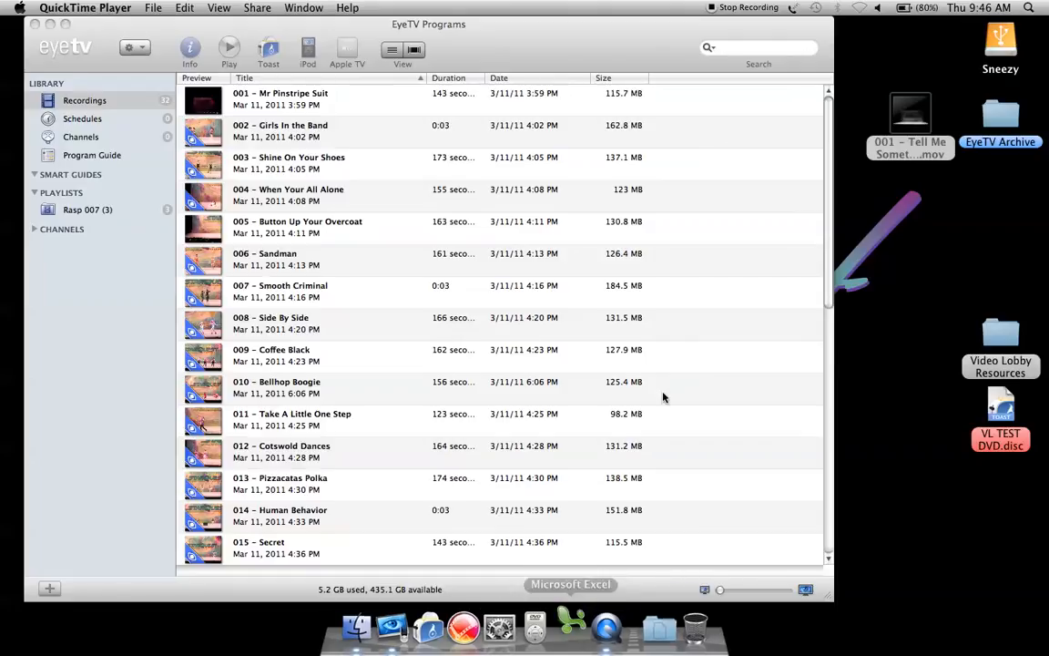
# - Bring the 2012 Bulk Order Price Calculation workbook forward and scroll through its quote table
pyautogui.click(471, 628)
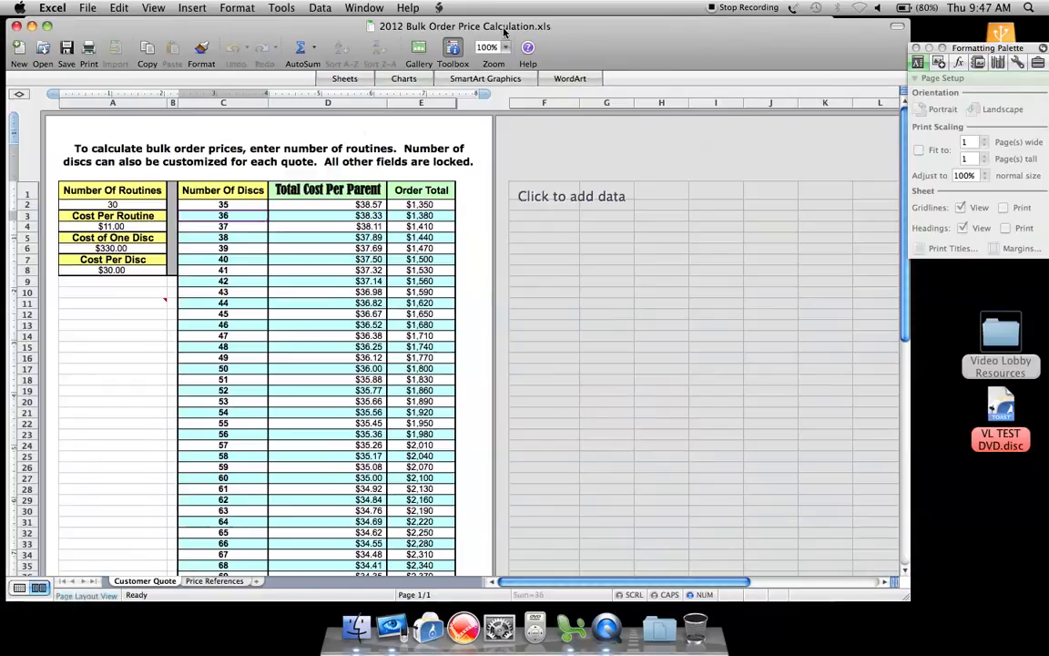
pyautogui.scroll(-3)
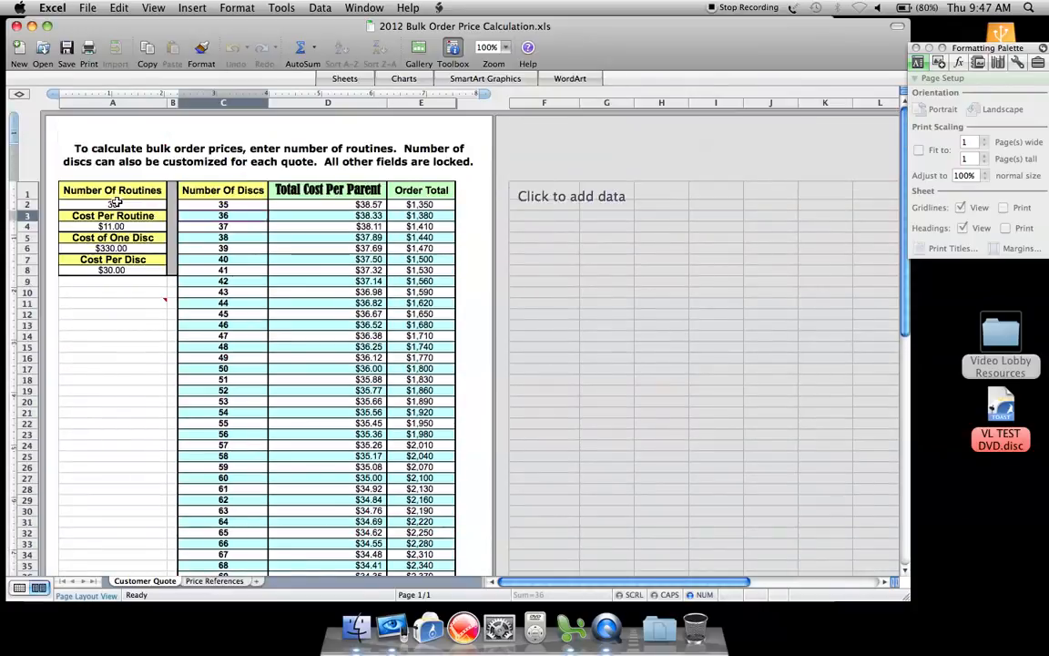
# - Enter 45 as the number of routines, making one disc cost $450.00
pyautogui.write('0')
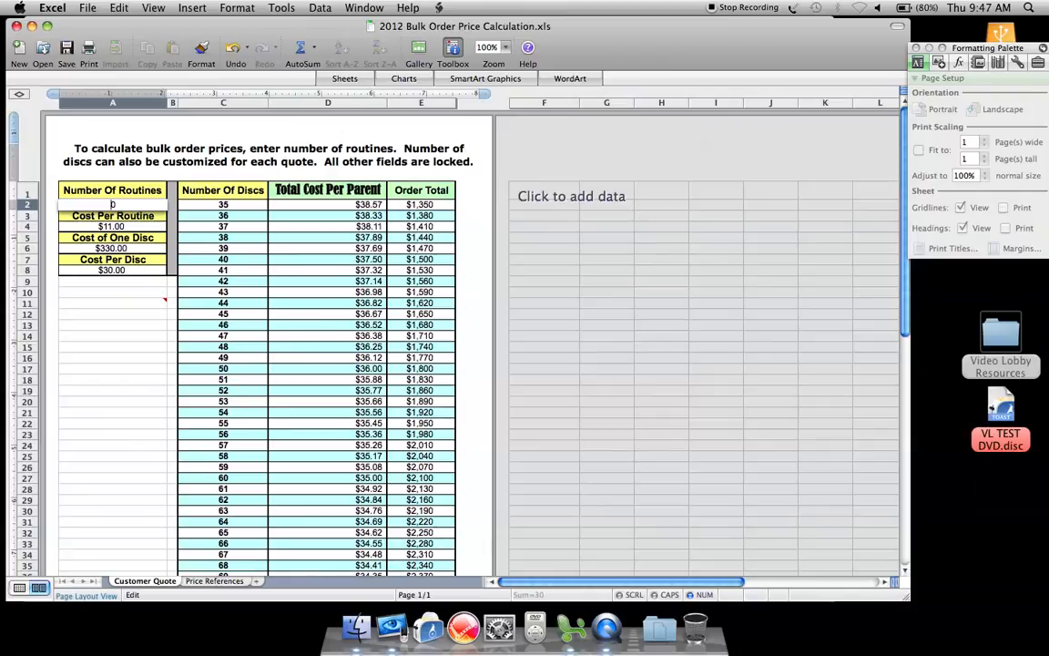
pyautogui.write('450')
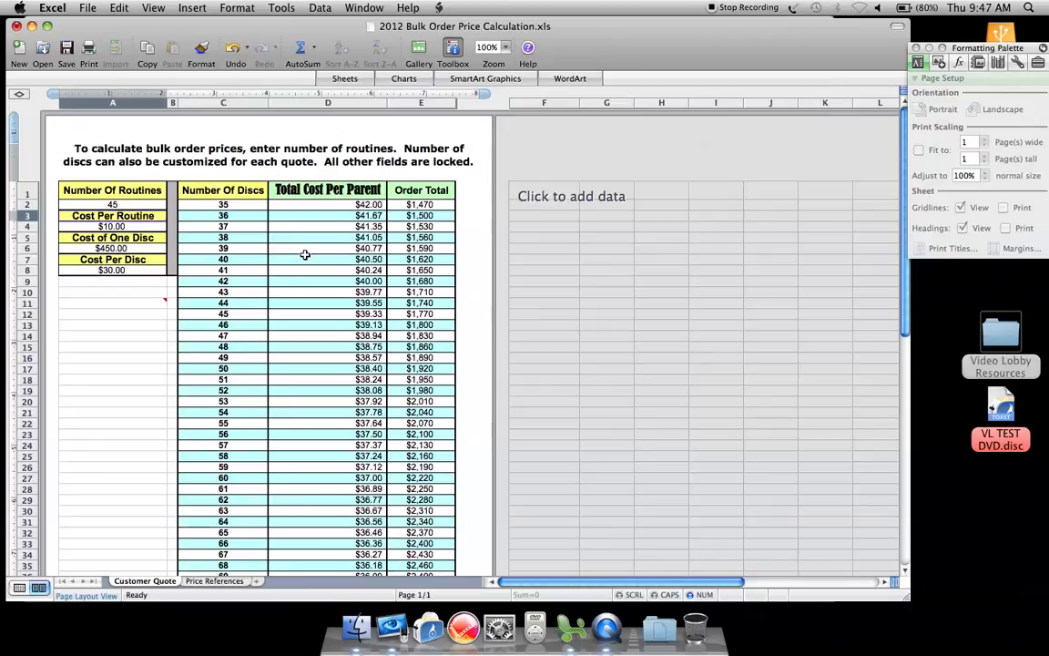
# - Scroll the price table down to the 75-disc row at $35.60 per parent
pyautogui.scroll(-3)
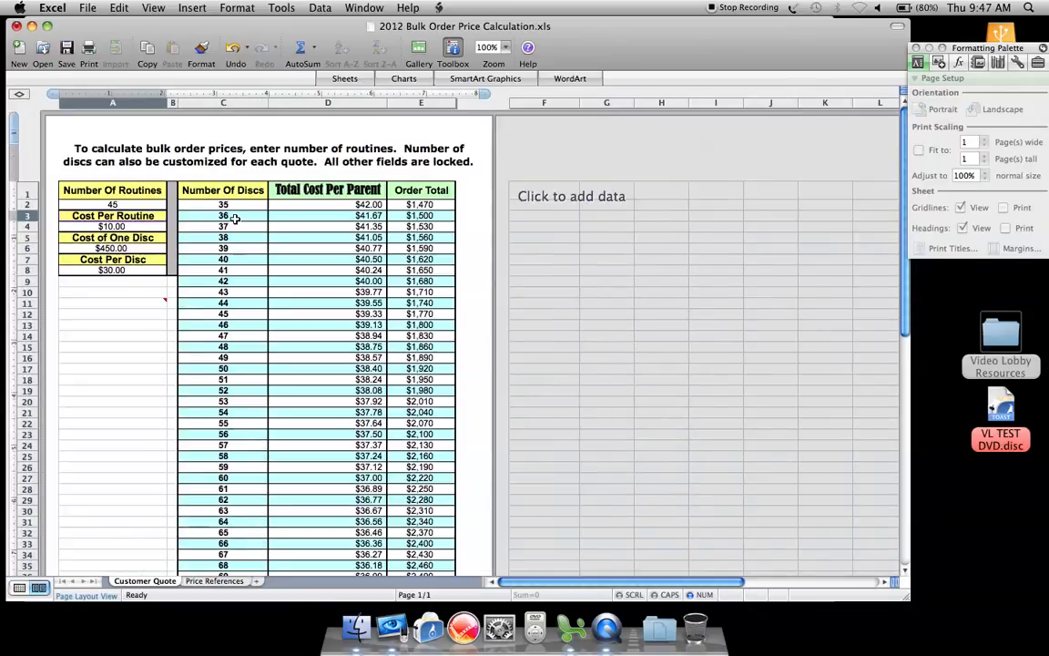
pyautogui.scroll(-3)
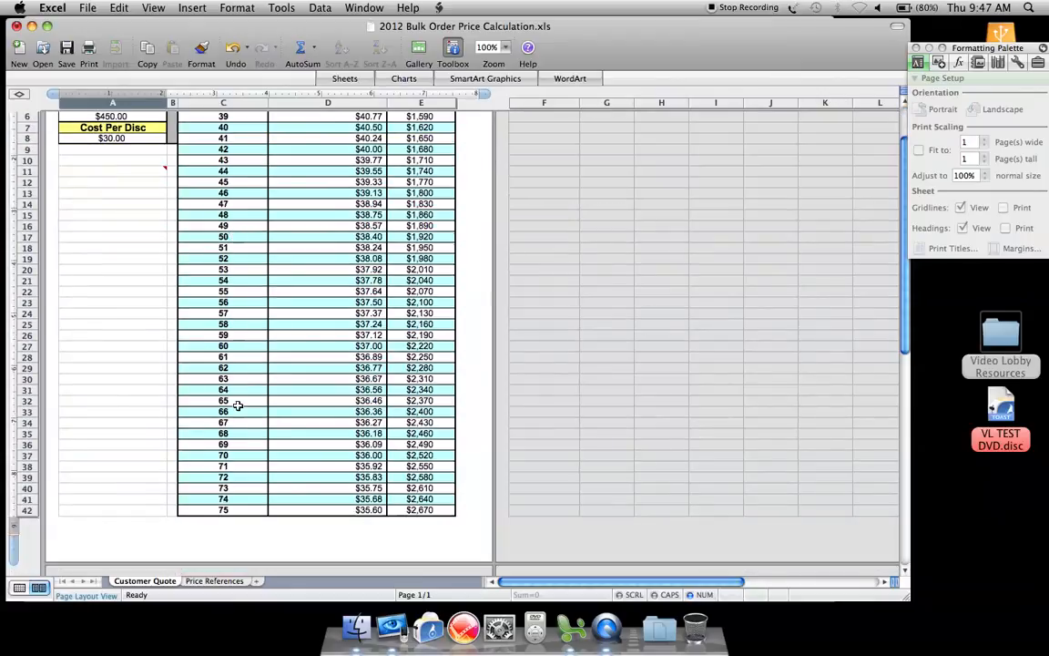
pyautogui.moveTo(226, 511)
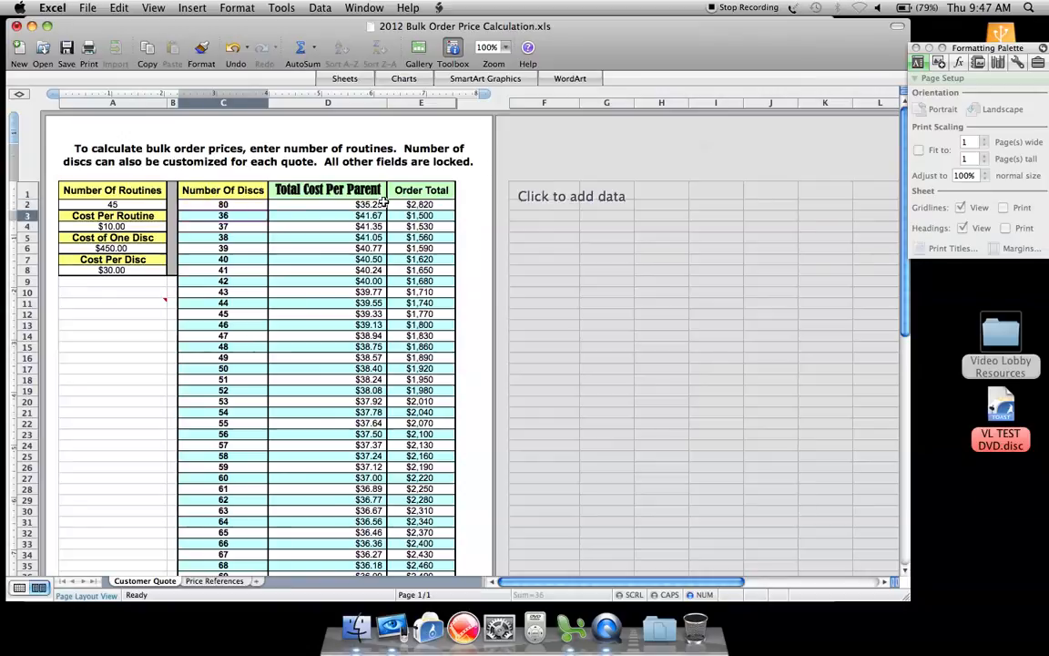
# - Change the first disc count back to 35, restoring $42.00 per parent and $1,470 total
pyautogui.doubleClick(222, 204)
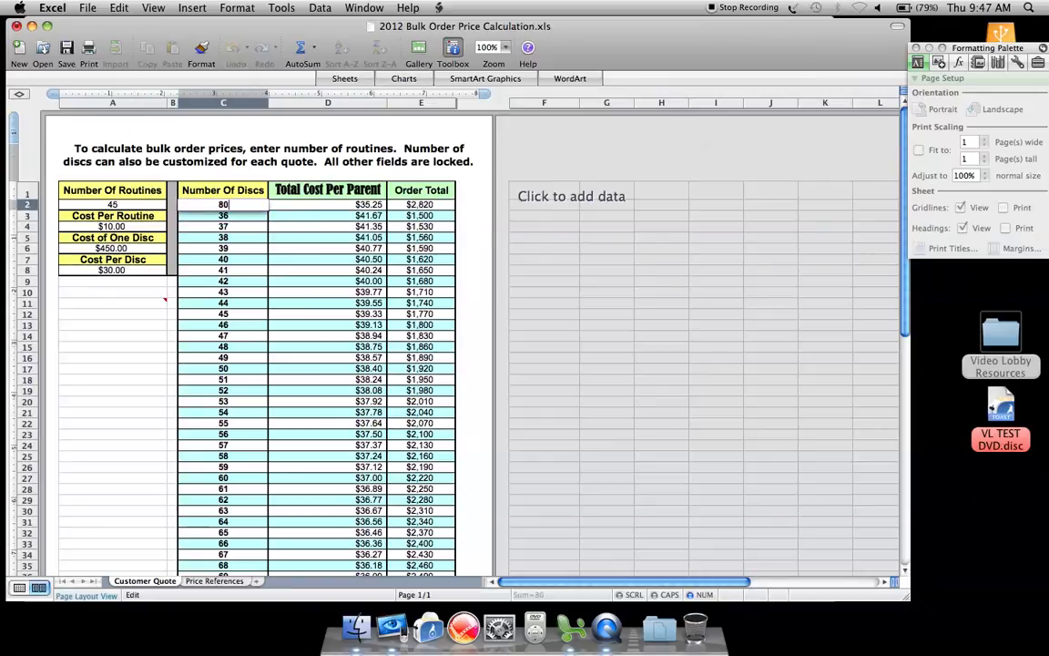
pyautogui.write('35')
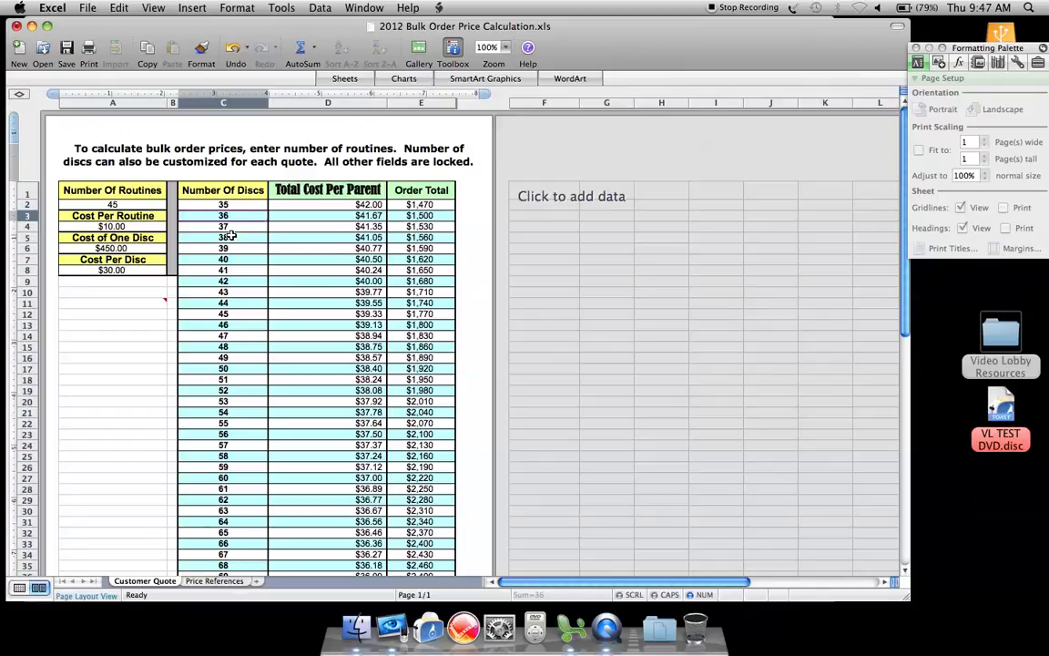
pyautogui.click(111, 271)
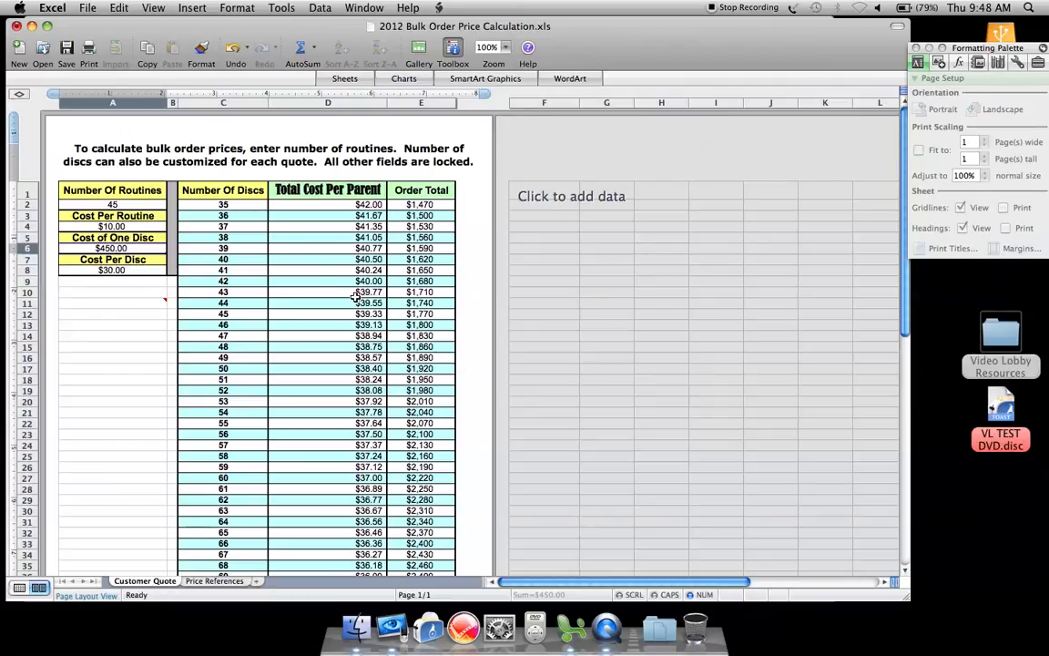
pyautogui.moveTo(320, 245)
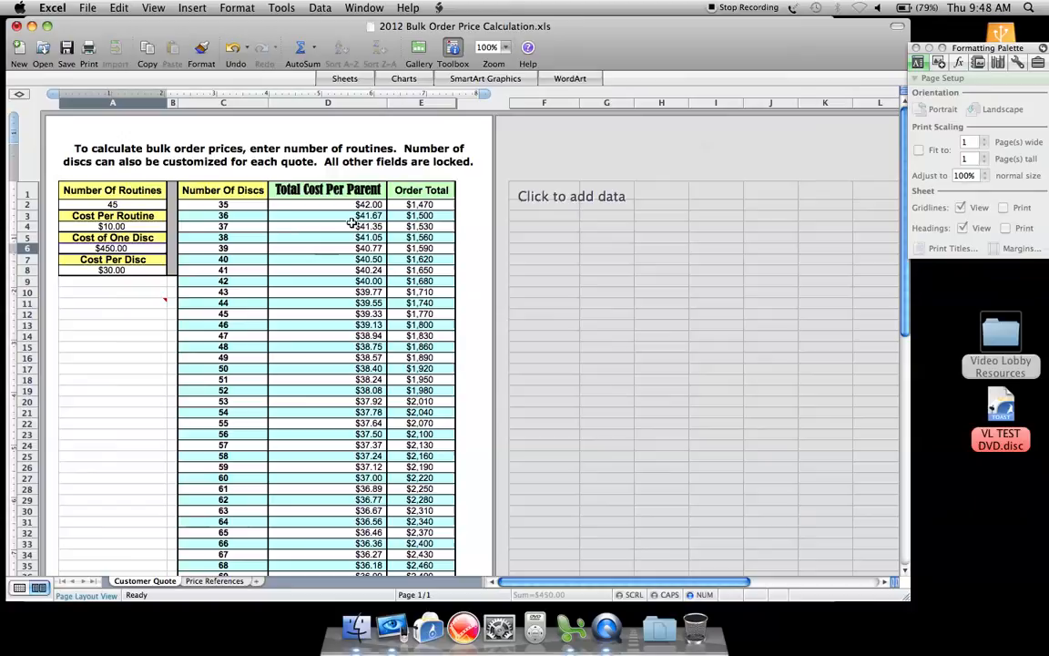
pyautogui.scroll(-3)
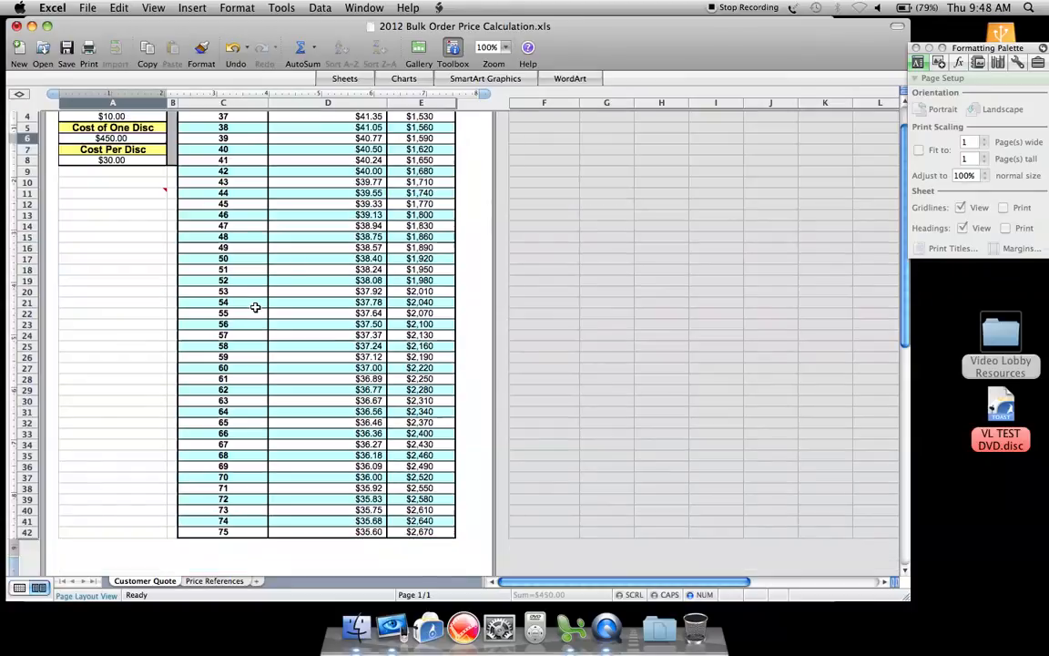
pyautogui.moveTo(312, 326)
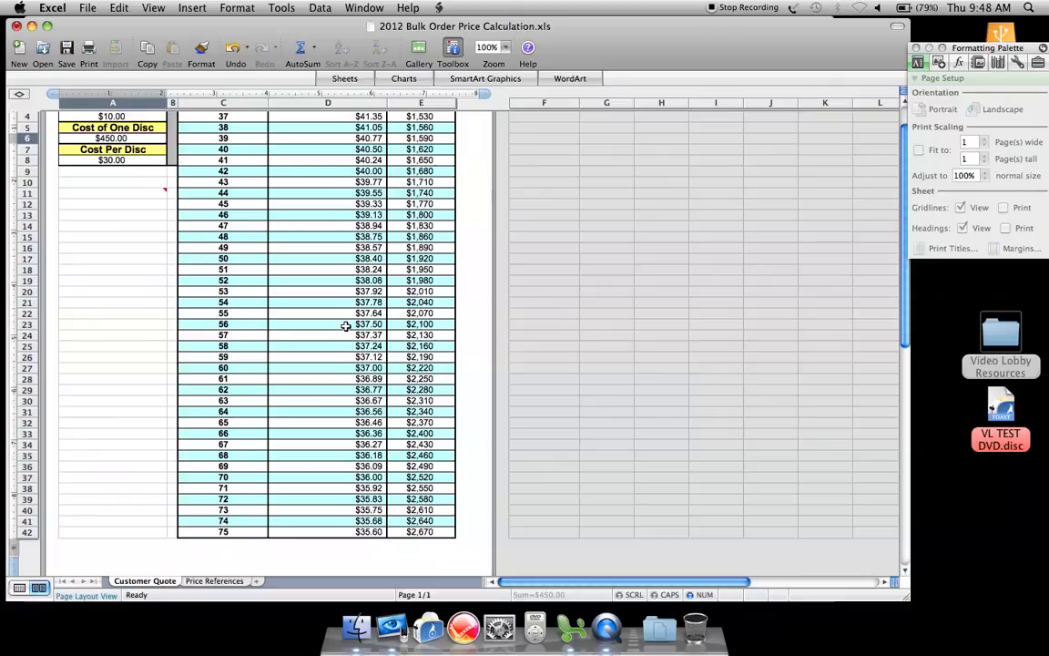
pyautogui.moveTo(323, 374)
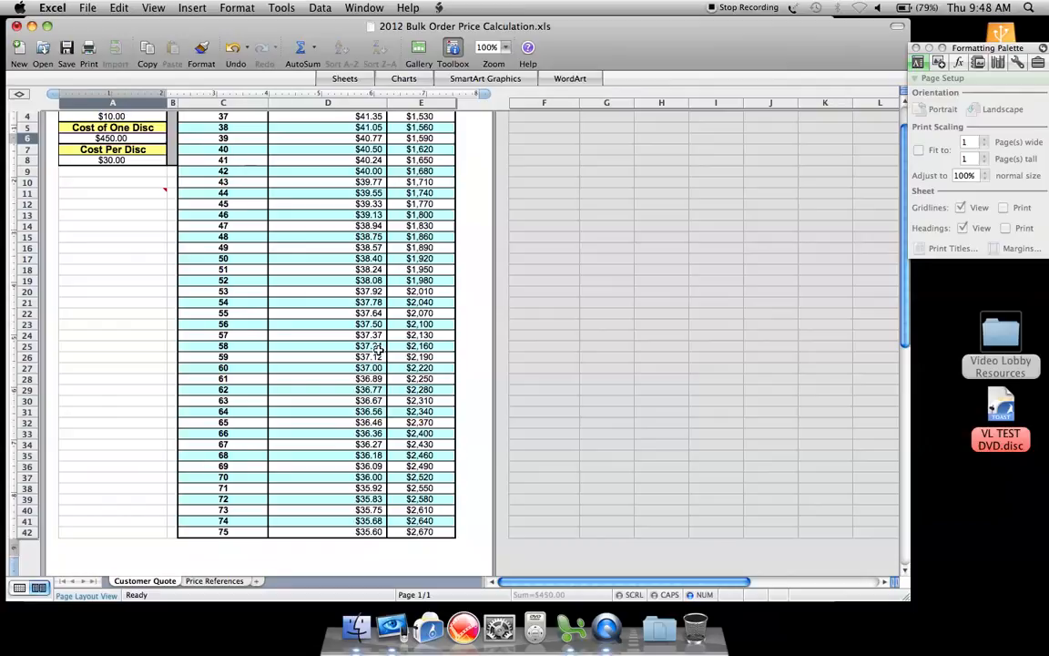
pyautogui.moveTo(364, 356)
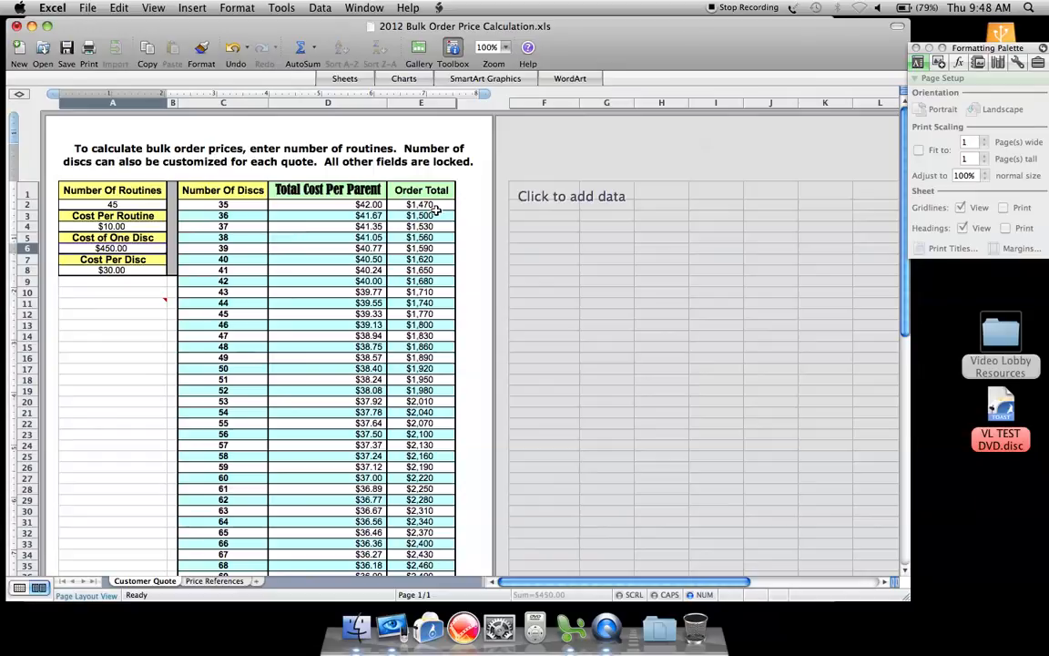
pyautogui.moveTo(327, 222)
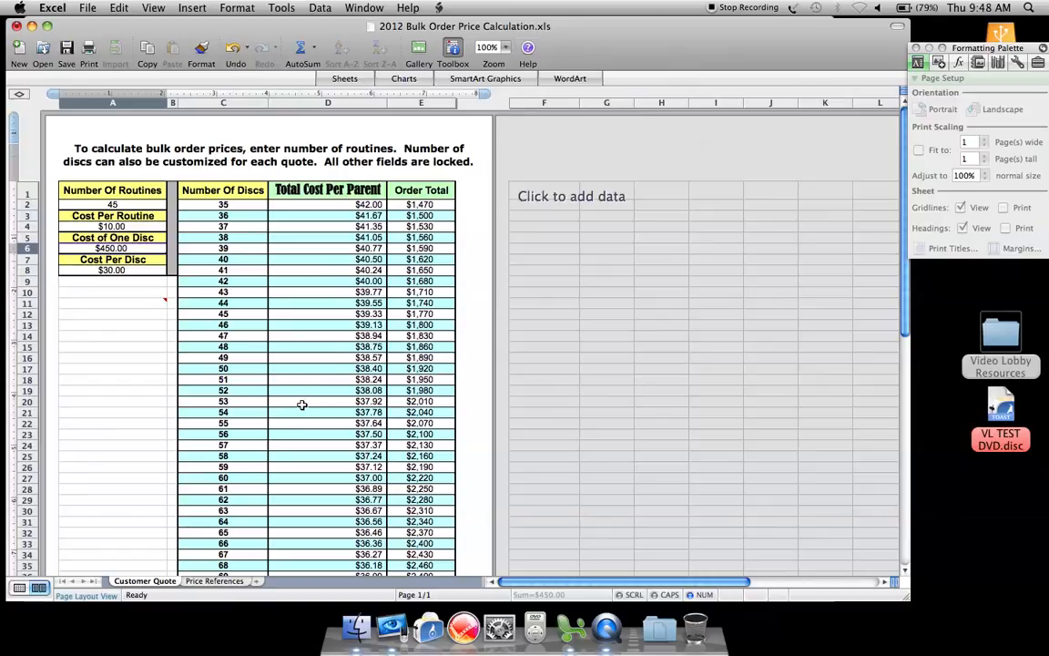
pyautogui.moveTo(326, 296)
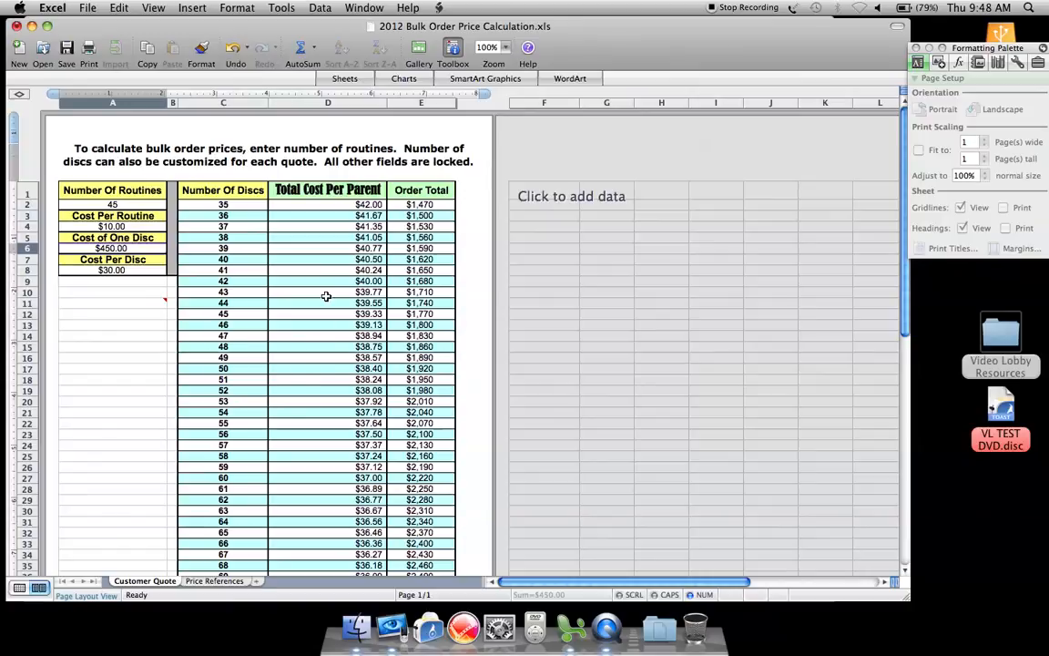